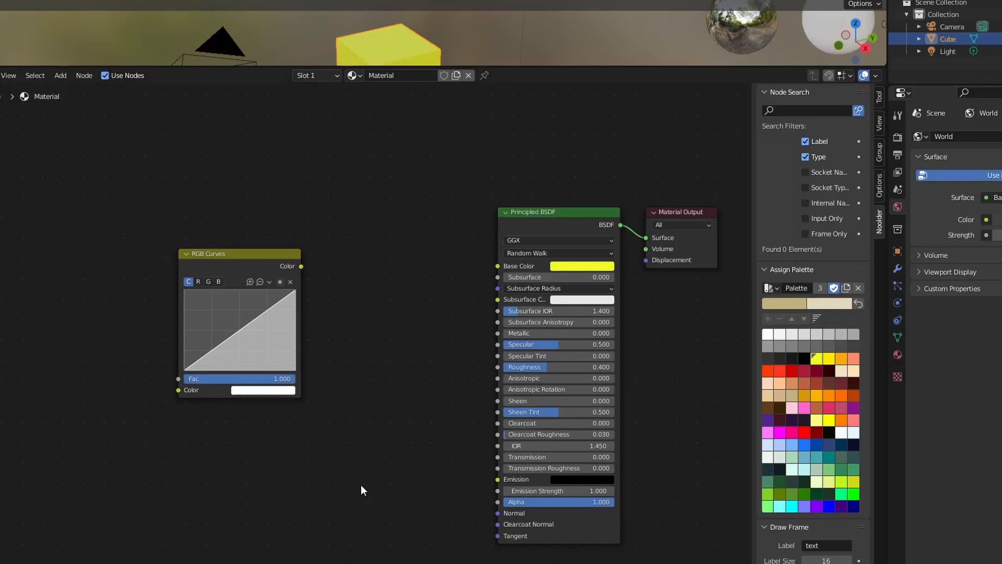
pyautogui.moveTo(132, 196)
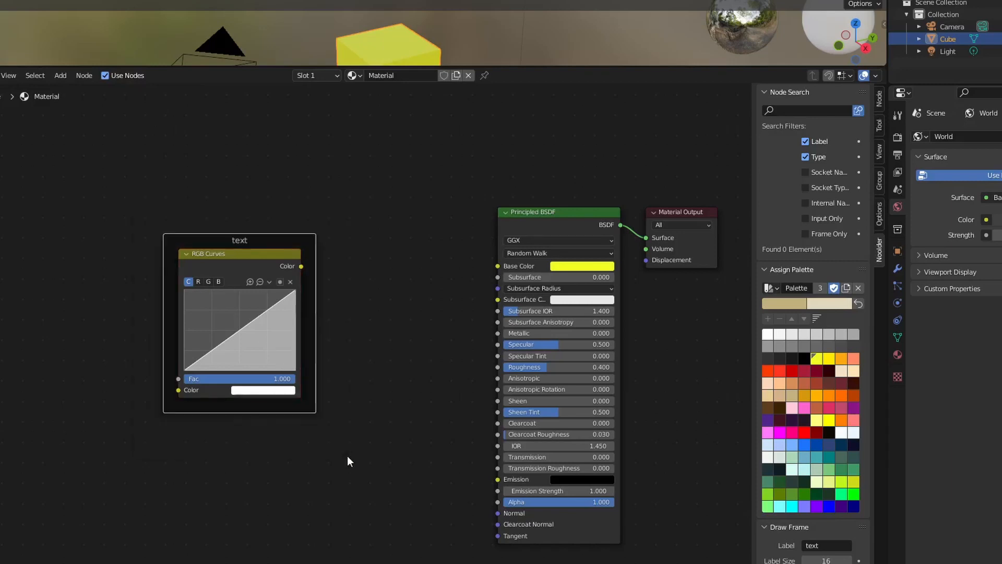
# Step: Scroll through the Noodler panel to reach the Assign Palette orange swatches
pyautogui.scroll(-3)
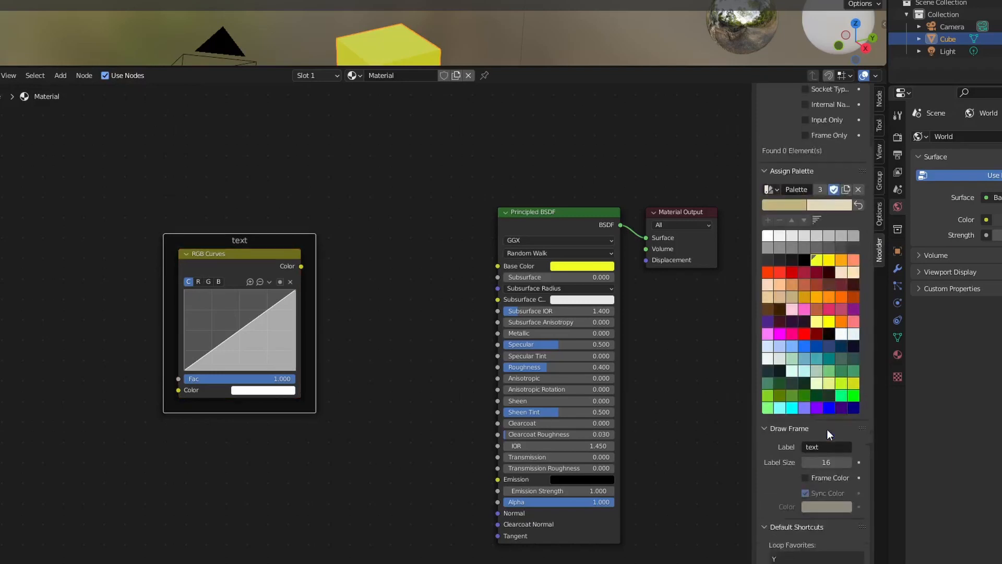
pyautogui.scroll(-3)
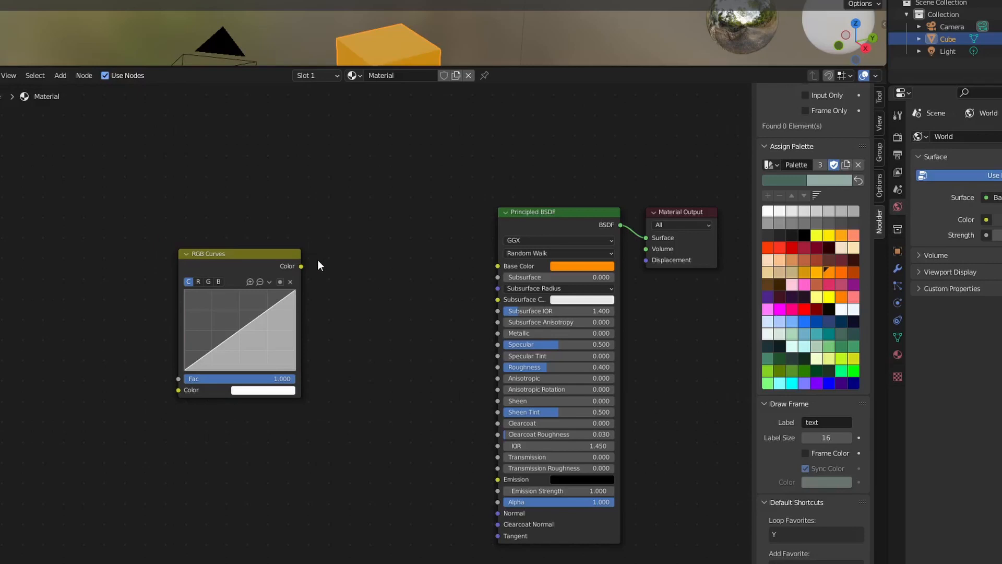
pyautogui.moveTo(301, 272)
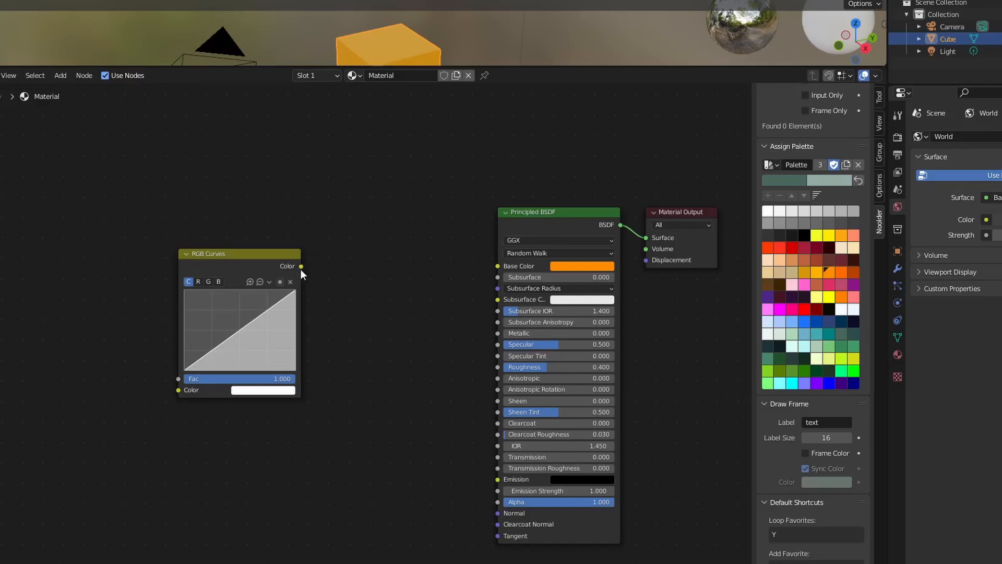
# Step: Drag a wire from the RGB Curves Color output, adding reroute corners with V
pyautogui.moveTo(301, 266); pyautogui.dragTo(420, 271)
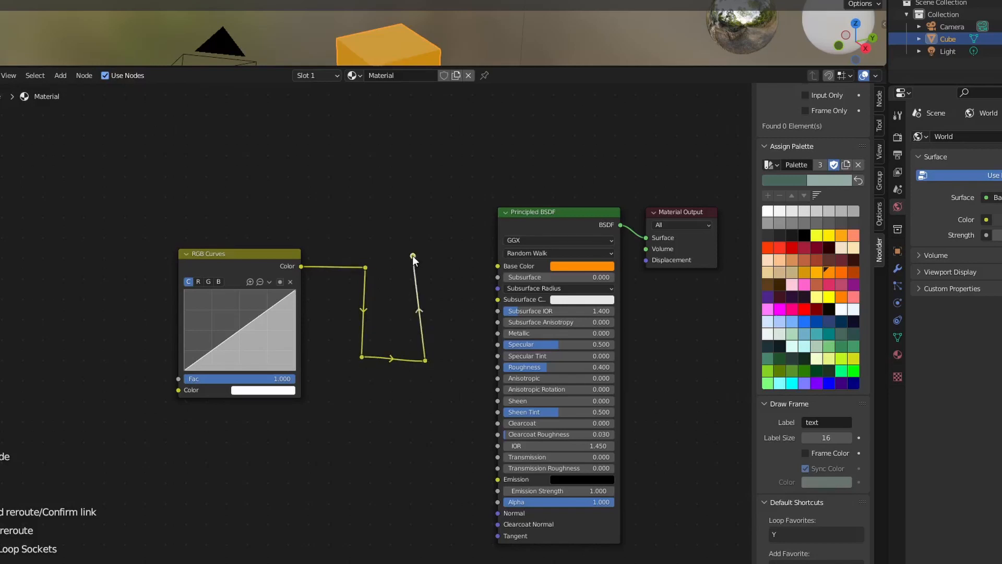
# Step: Connect the routed RGB Curves wire to Principled BSDF Base Color and Subsurface Color
pyautogui.moveTo(412, 256); pyautogui.dragTo(492, 266)
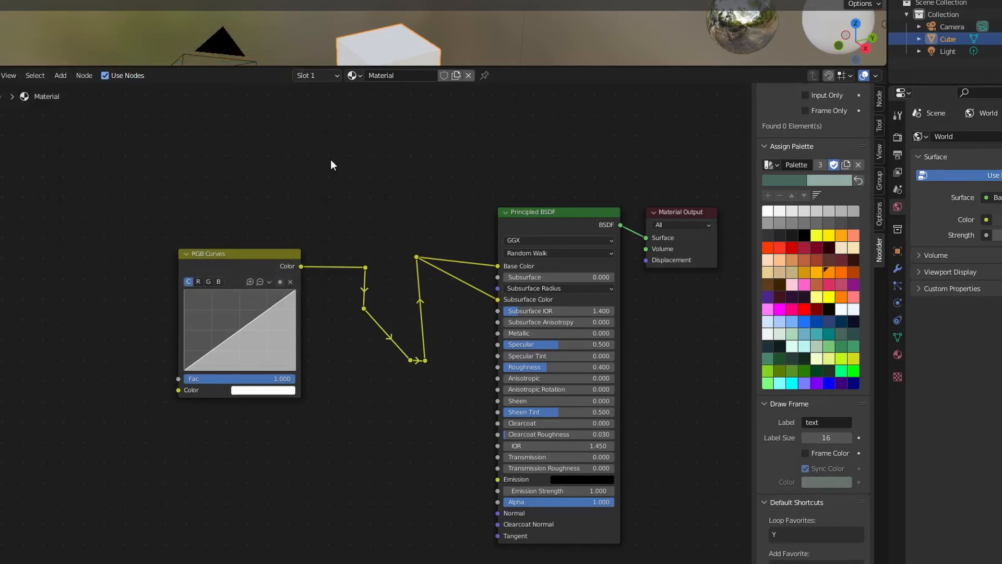
pyautogui.click(877, 76)
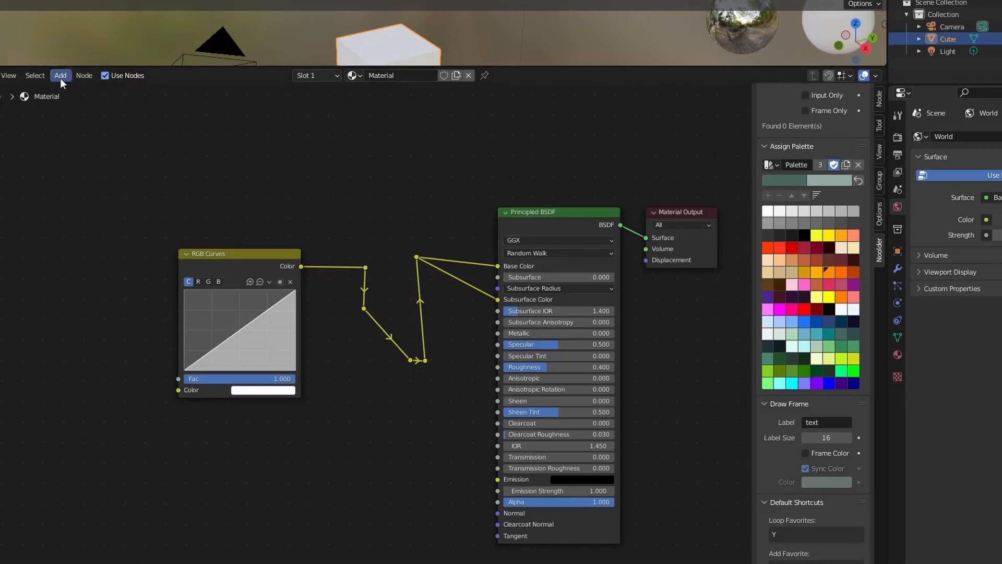
# Step: Open the node editor's Add menu to list the Shader nodes
pyautogui.click(60, 75)
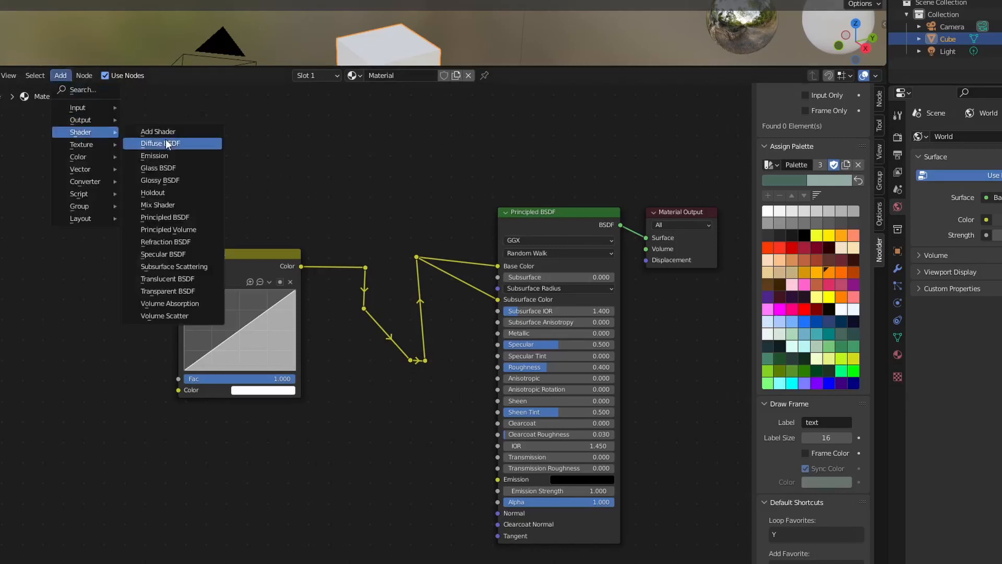
# Step: Add a Diffuse BSDF node to the left of RGB Curves
pyautogui.click(157, 142)
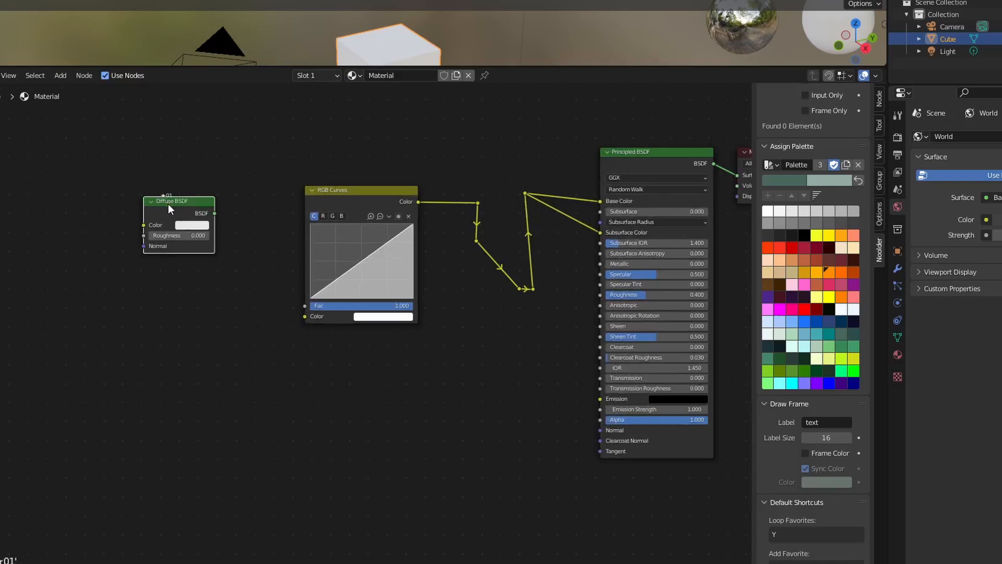
pyautogui.moveTo(351, 338)
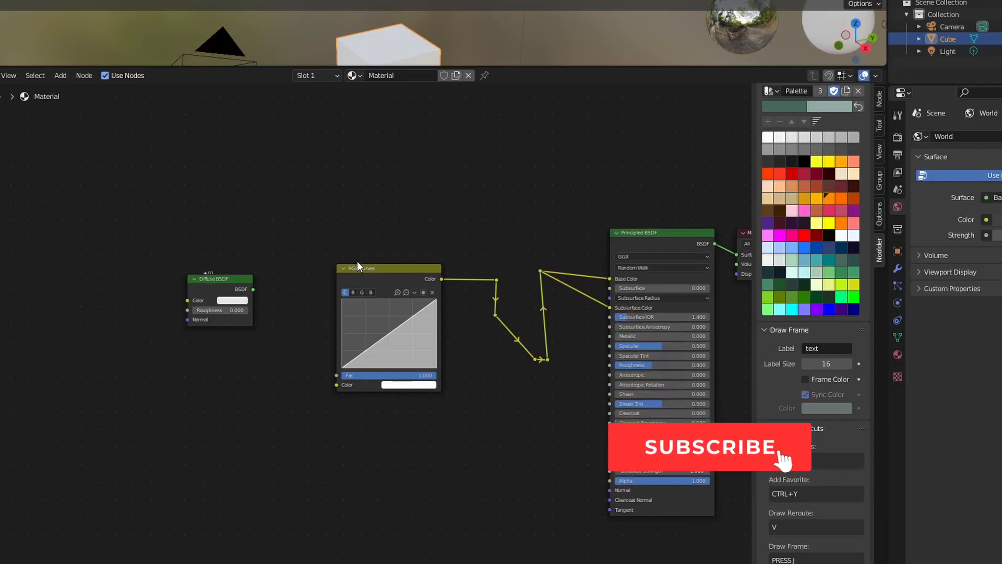
pyautogui.click(709, 447)
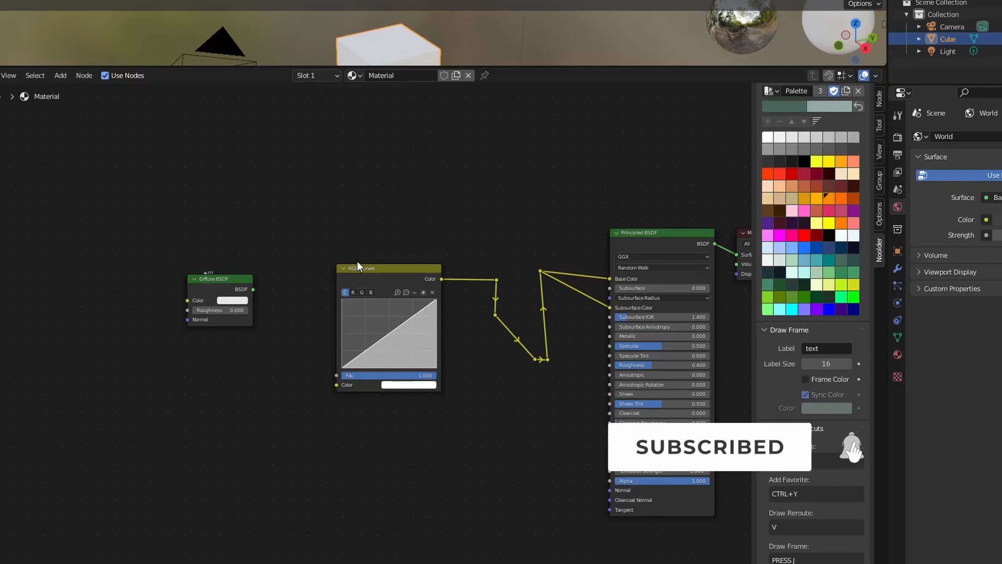